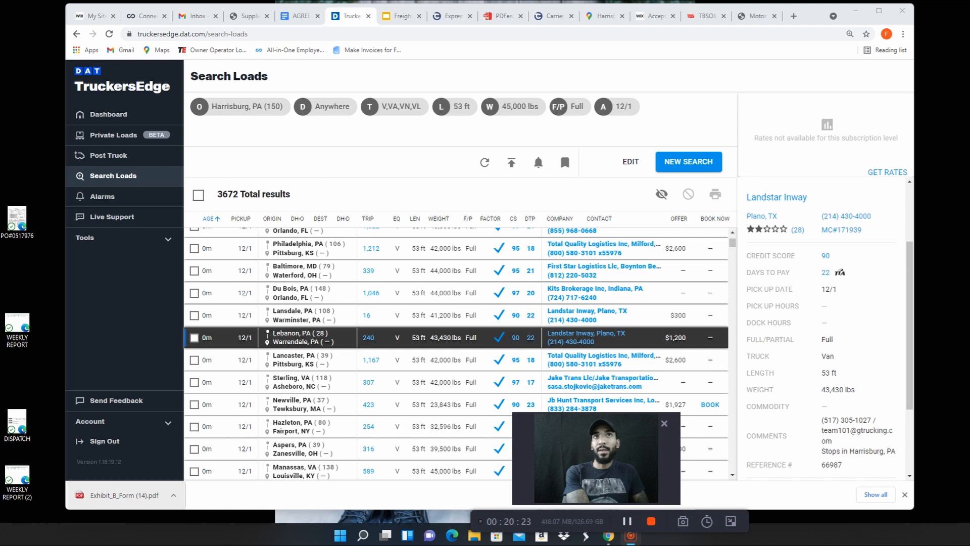
In Google Maps, replace York with Lebanon, PA and Tampa with Warrendale, PA
left_click(602, 16)
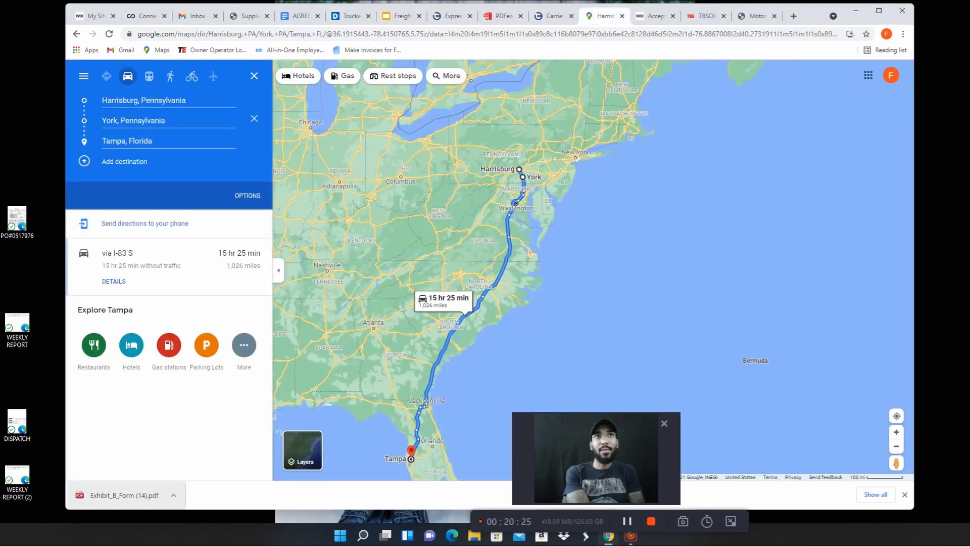
left_click(253, 118)
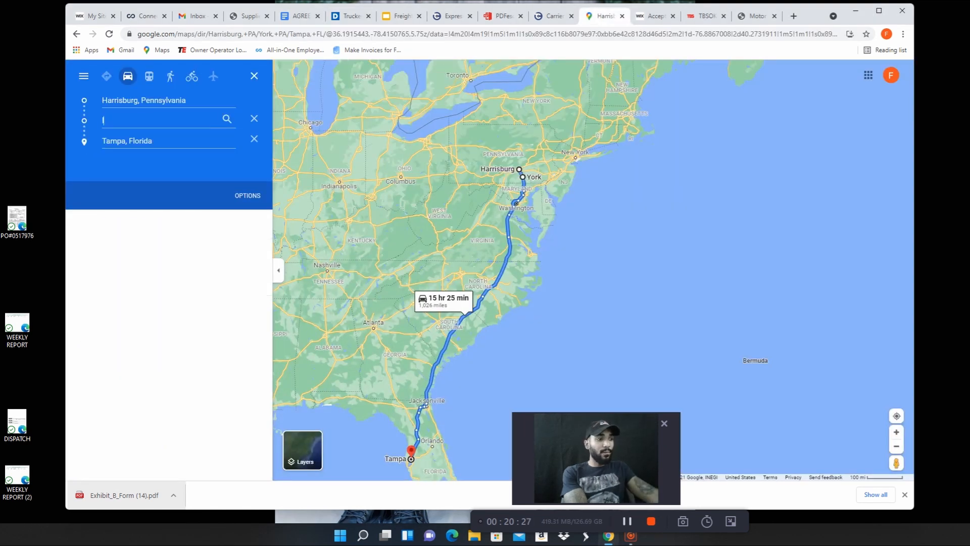
type("Lebanon, PA")
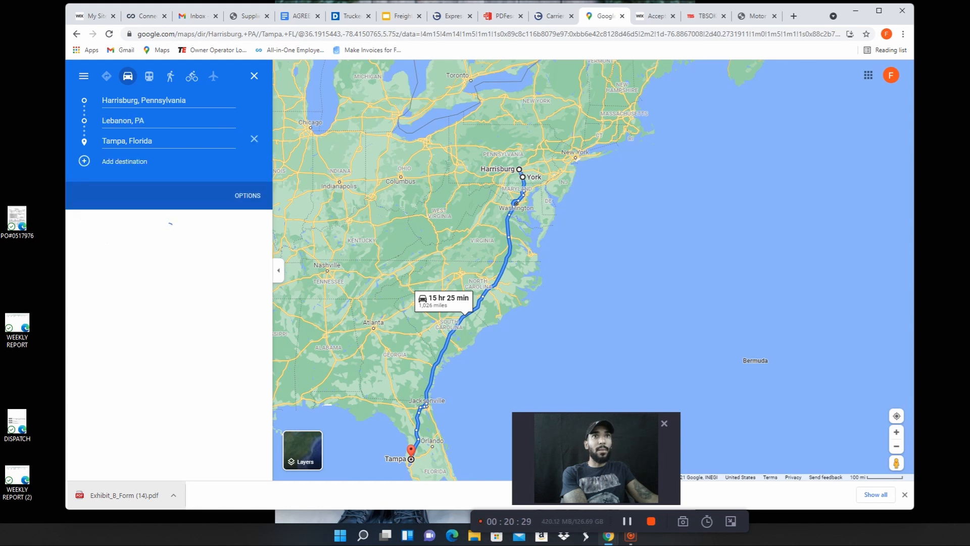
type("ware")
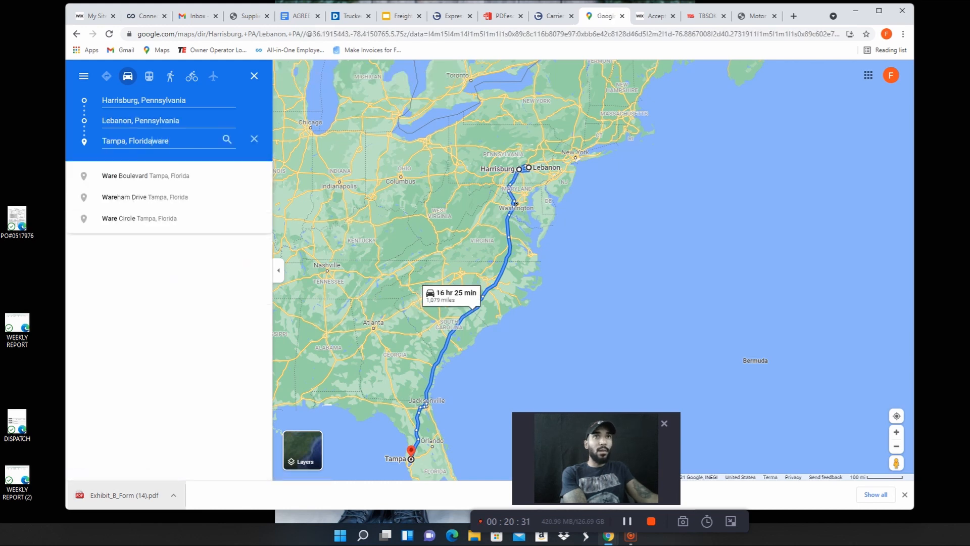
type("warrendale, Pennsylvania")
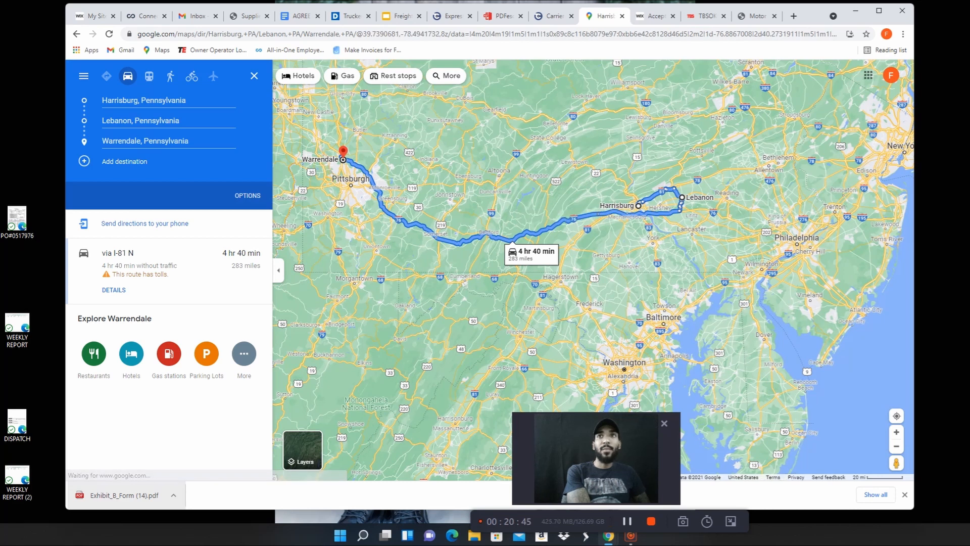
left_click(350, 15)
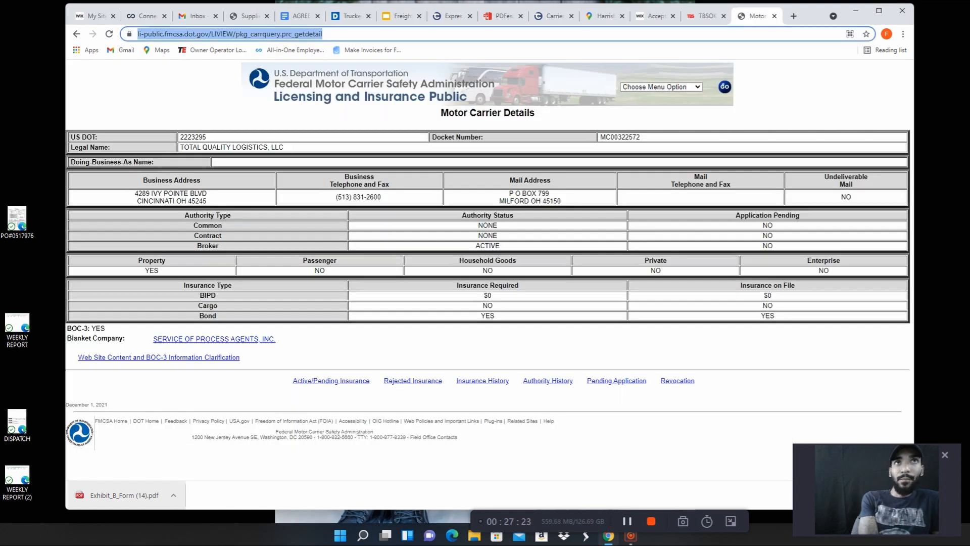
Search Google for 'e track trailer' and view the image results
type("google.com")
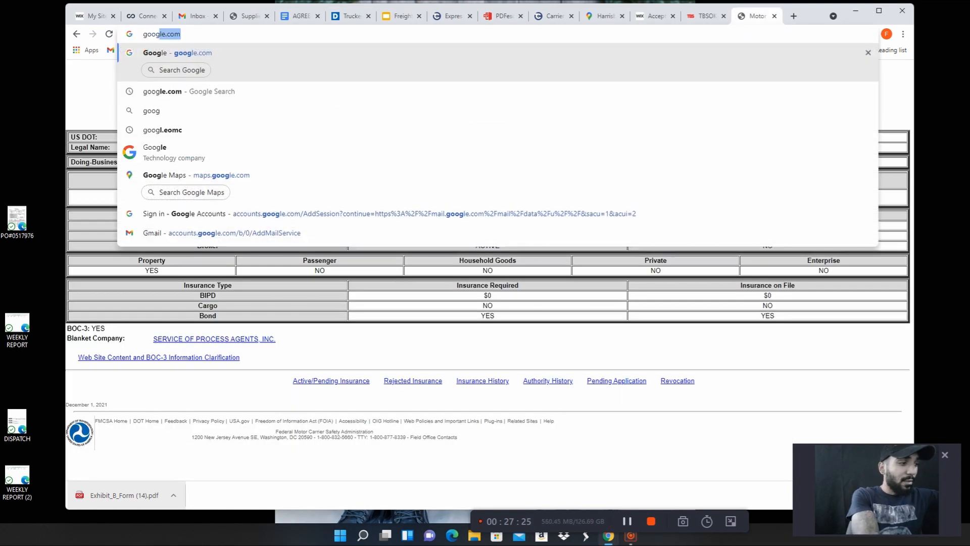
key("Return")
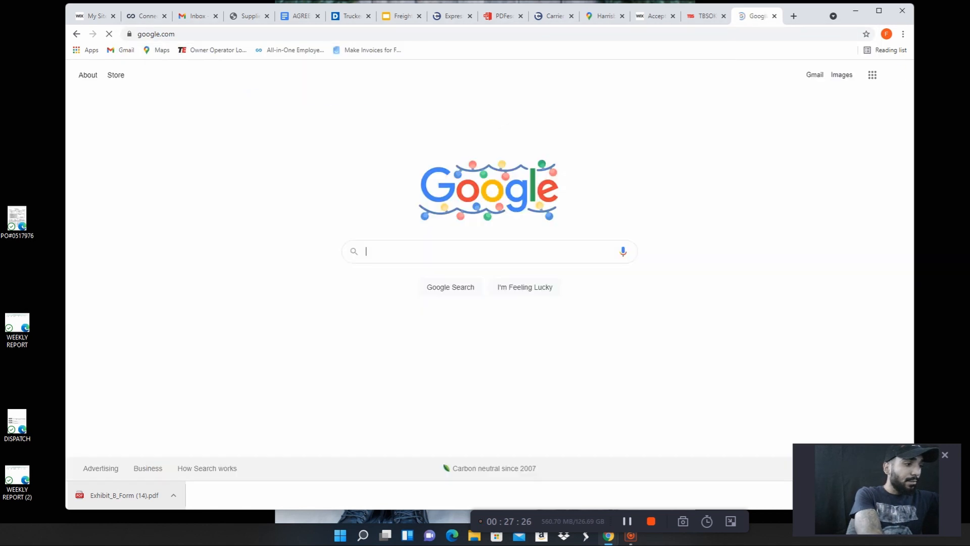
type("e tra")
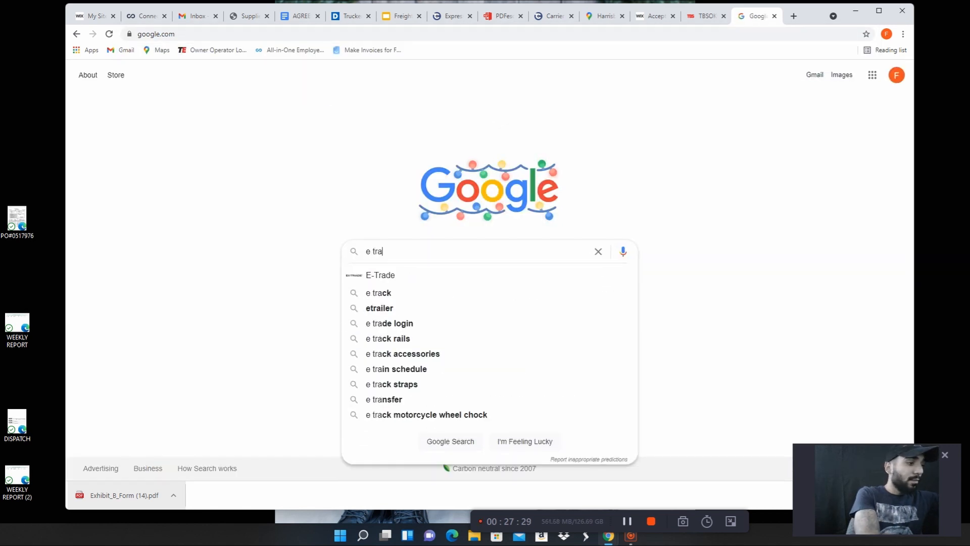
type("ck tra")
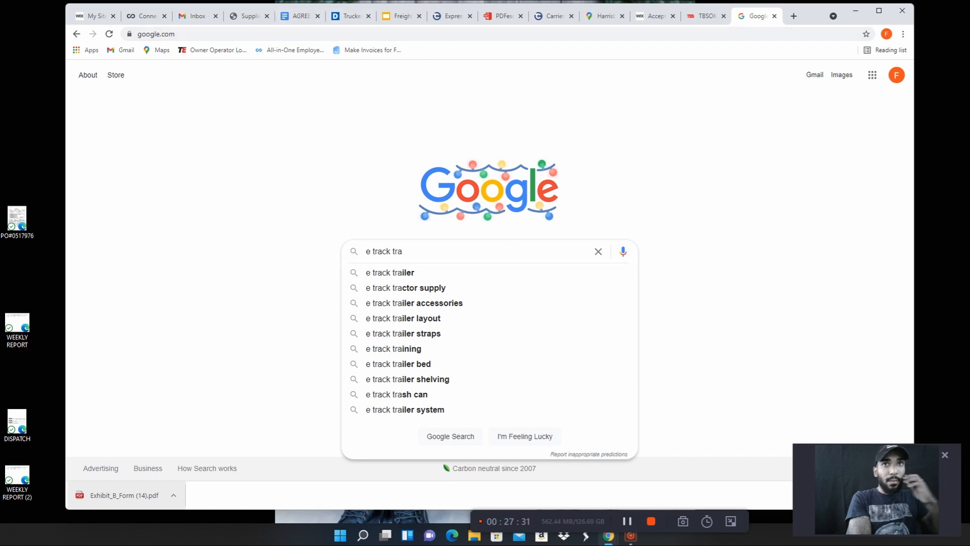
left_click(390, 272)
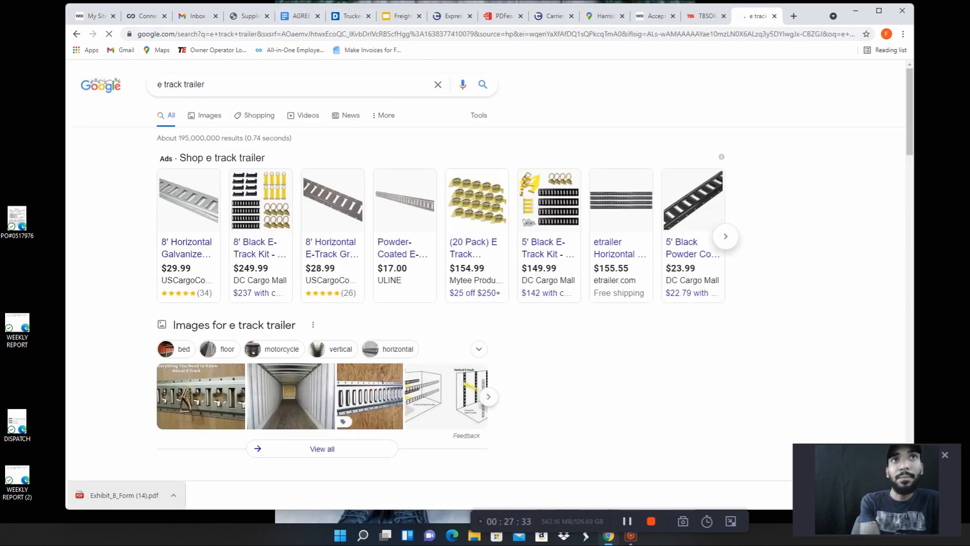
left_click(209, 115)
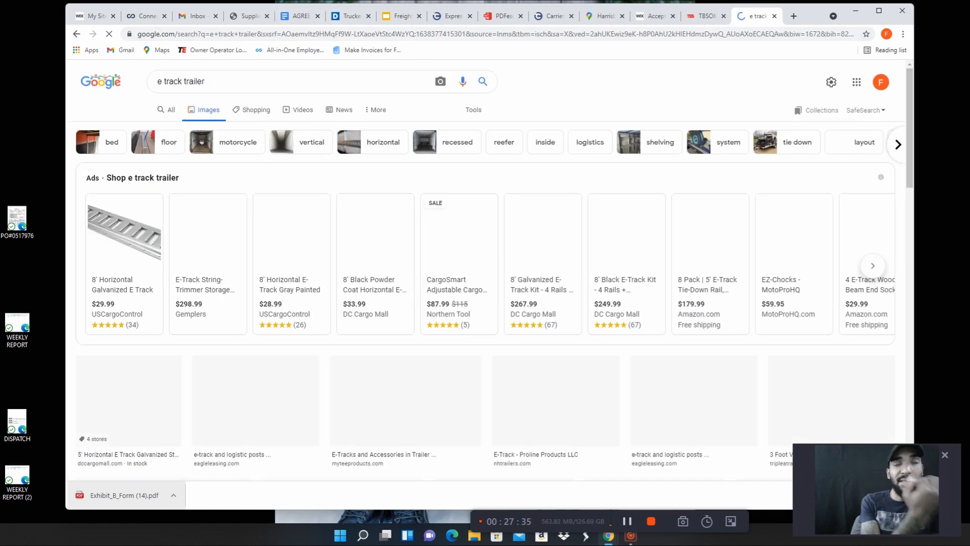
left_click(227, 326)
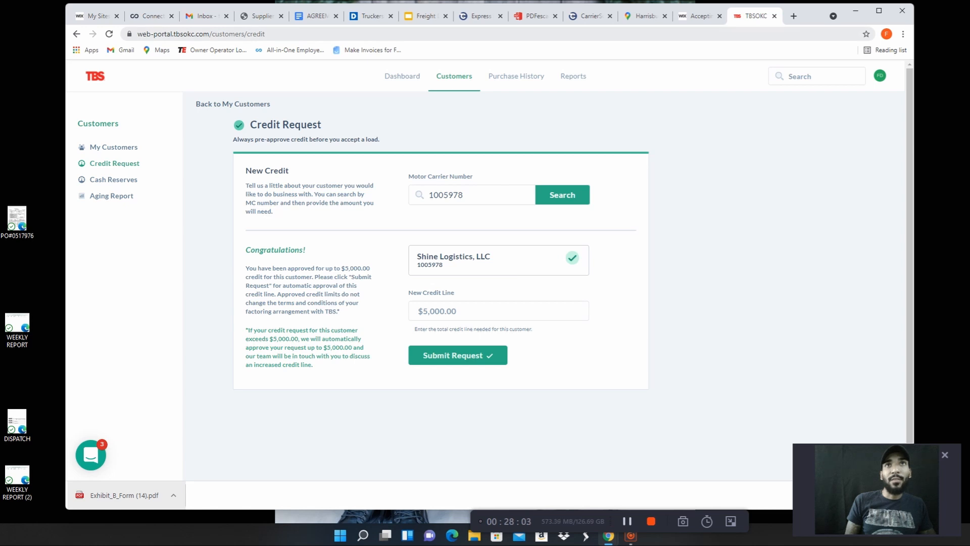
mouse_move(370, 16)
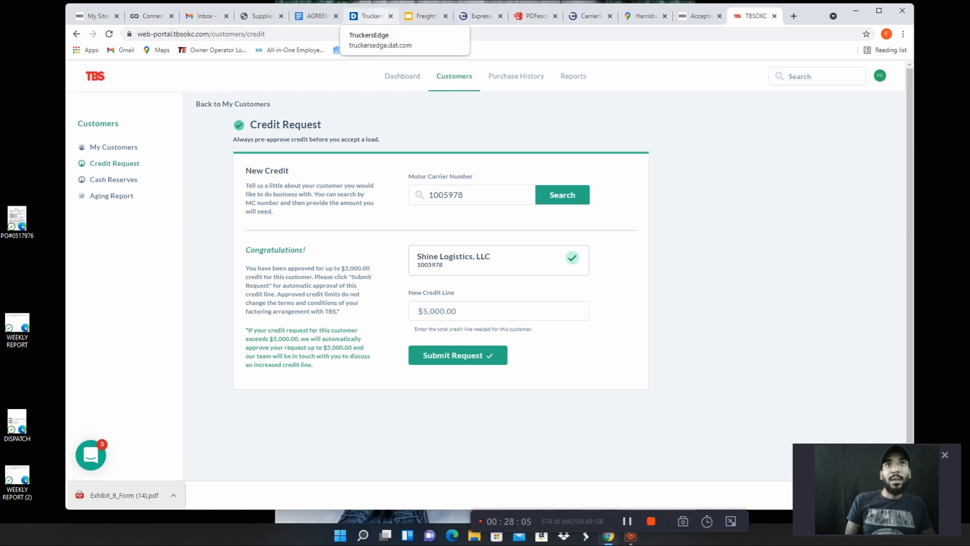